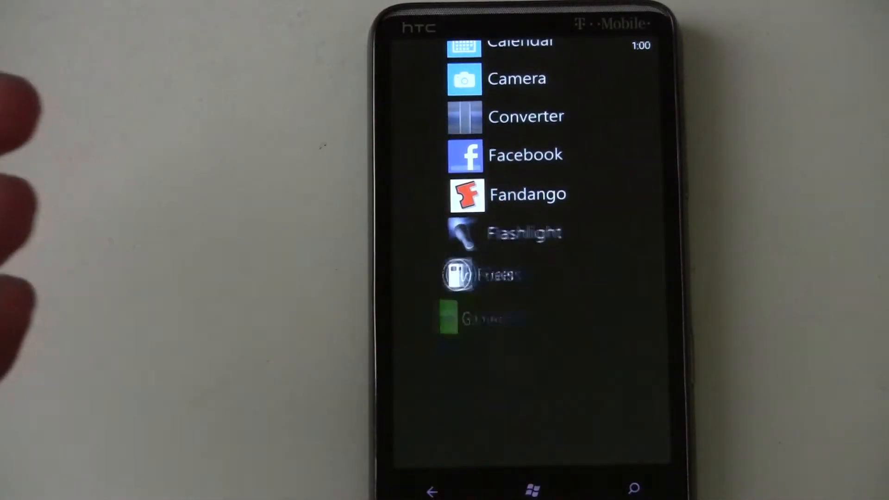
Launch Fandango and land on its in-theaters page of this week's openings
click(506, 193)
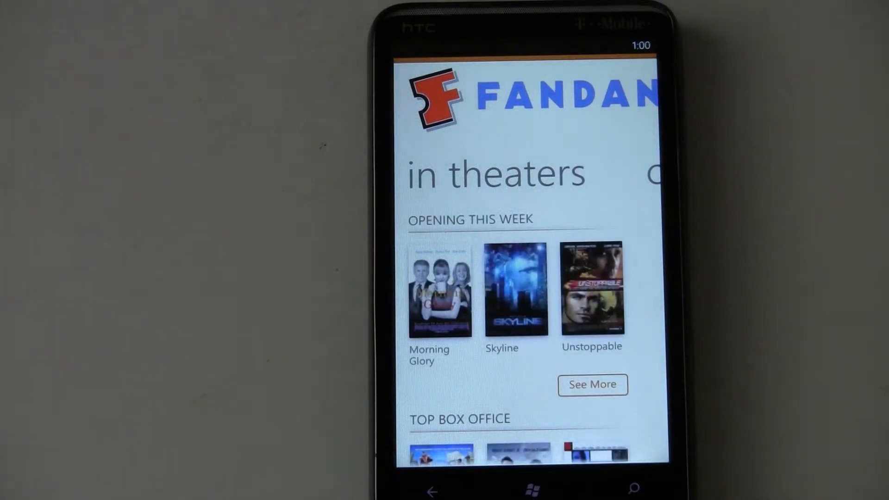
click(515, 290)
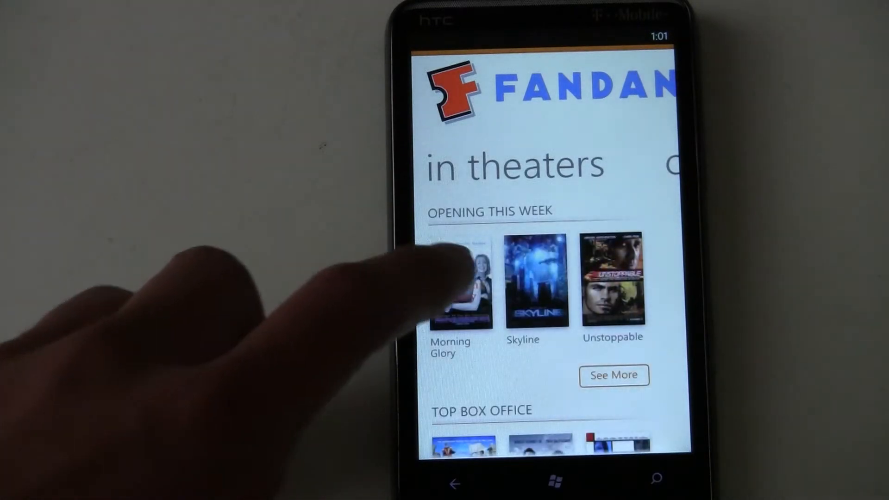
View Morning Glory's showtimes at nearby Tucson theaters, then leave for the home screen
click(461, 281)
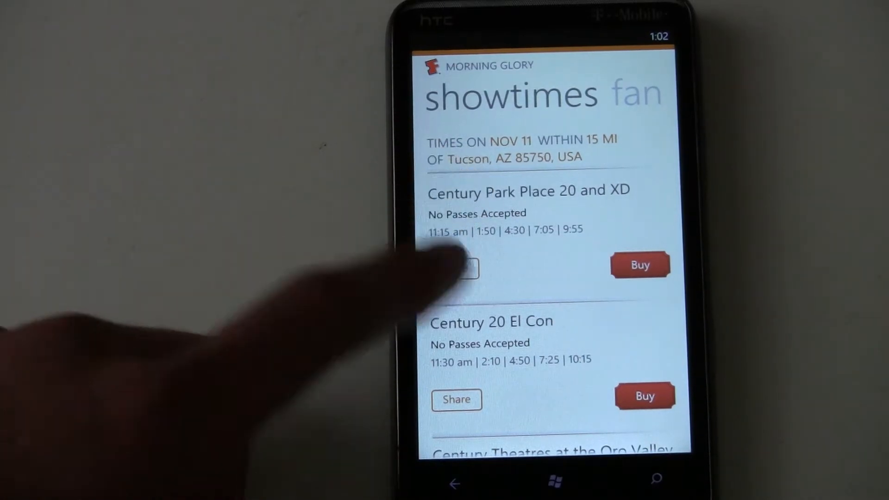
scroll(down, 3)
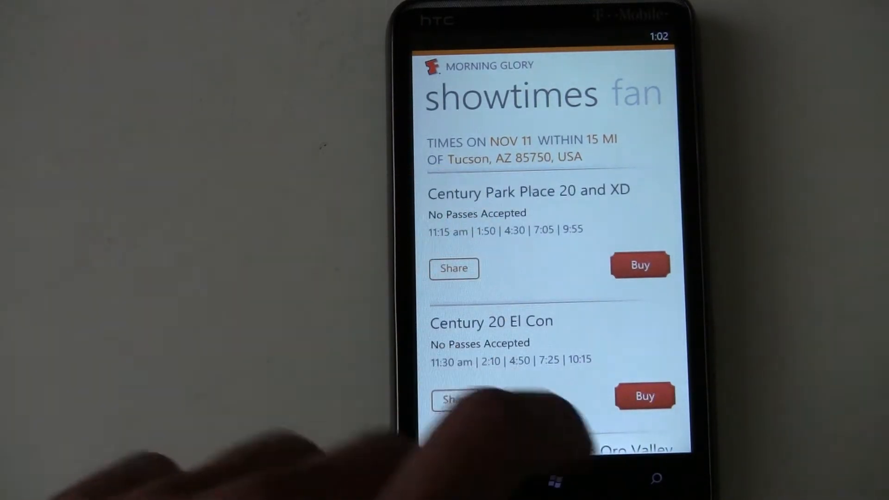
click(640, 265)
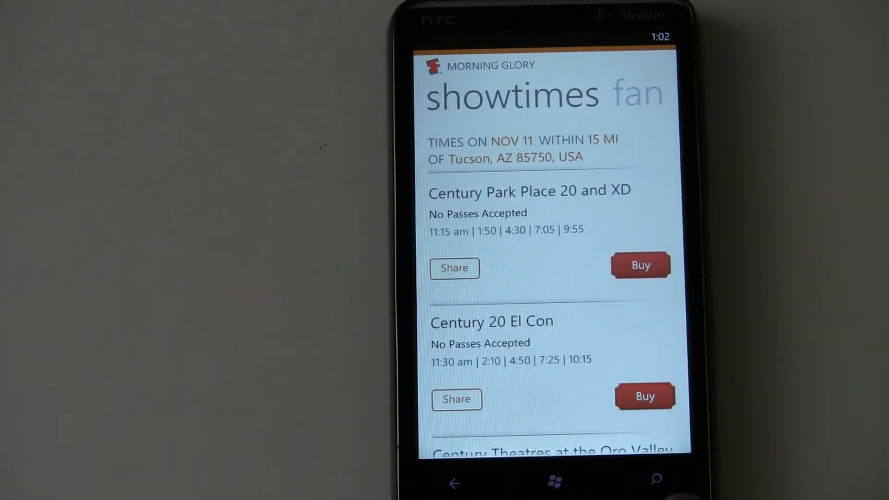
click(655, 483)
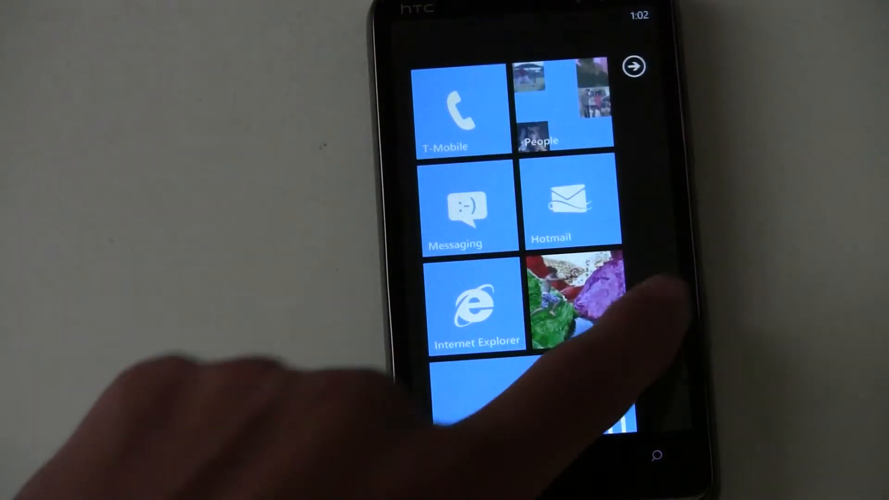
Relaunch Fandango, view Morning Glory's overview with rating, cast and metascore, then exit home
click(631, 67)
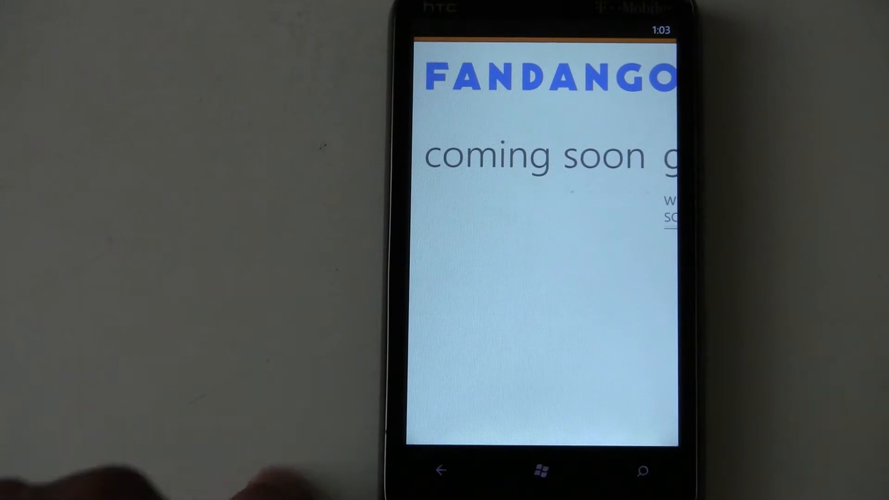
scroll(left, 3)
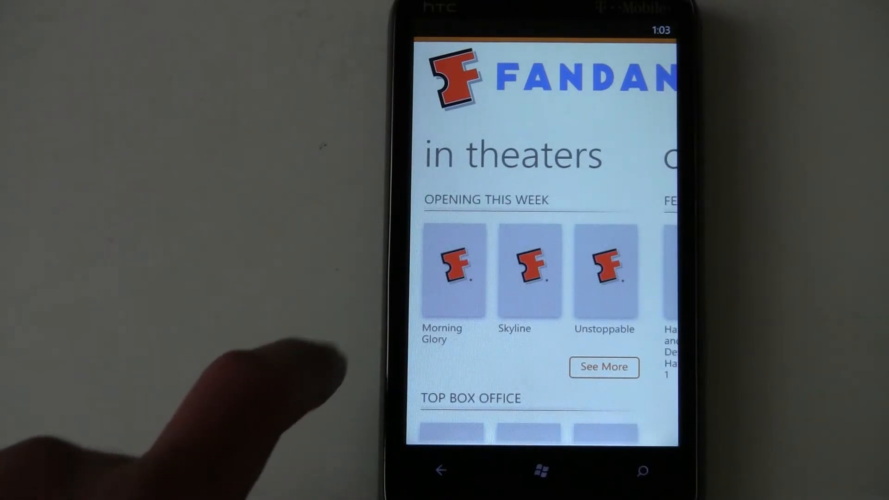
click(453, 272)
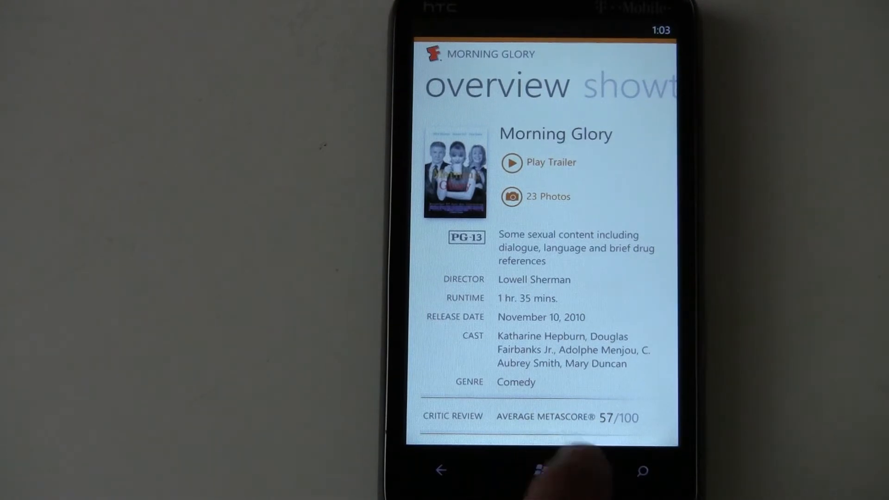
click(539, 469)
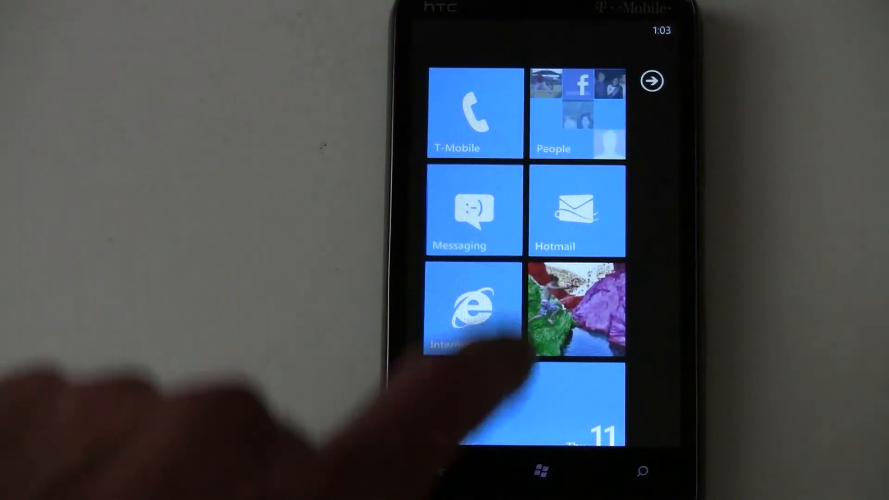
Open the full installed-app list from Start and flick down through its entries
click(474, 213)
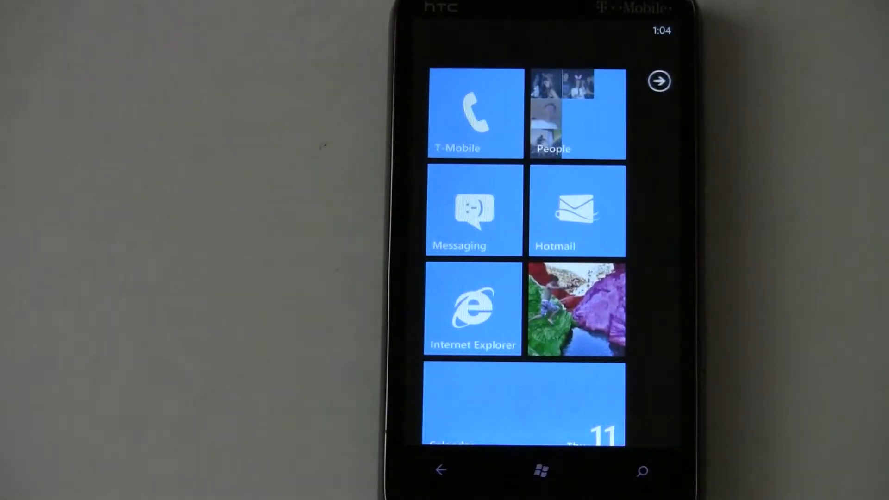
click(657, 82)
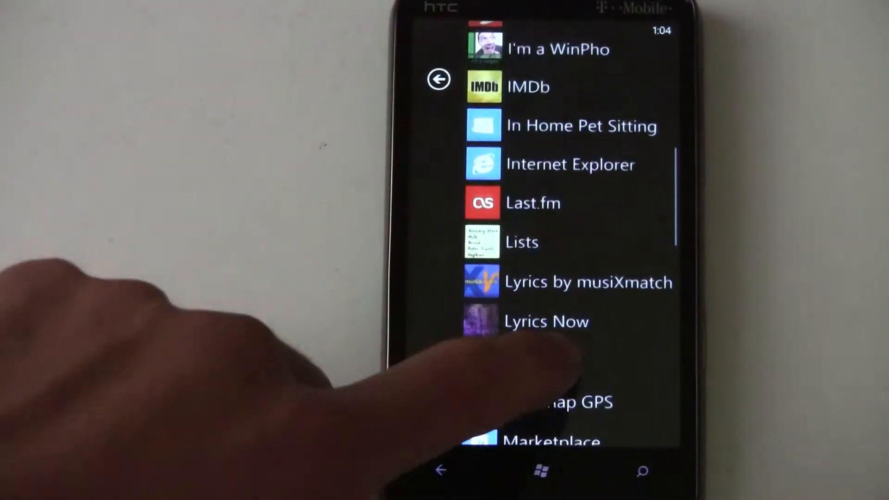
scroll(down, 3)
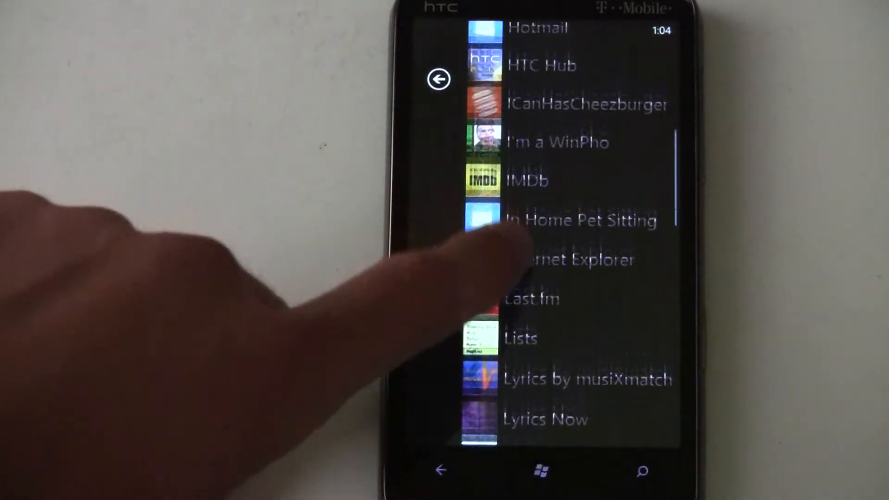
scroll(down, 3)
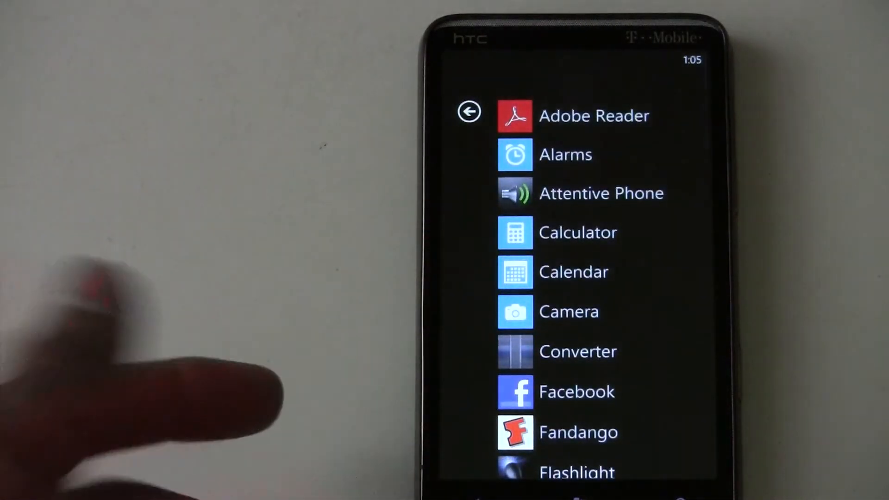
Launch the HTC Flashlight app from the app list
click(593, 115)
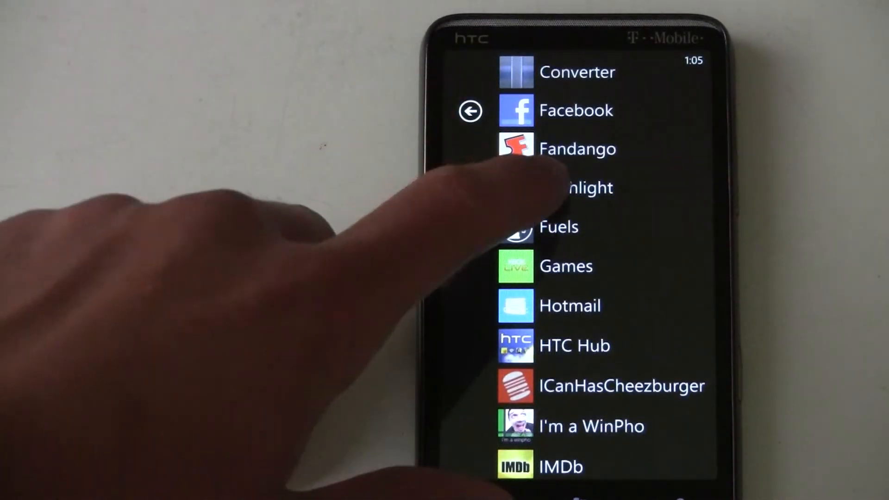
click(578, 187)
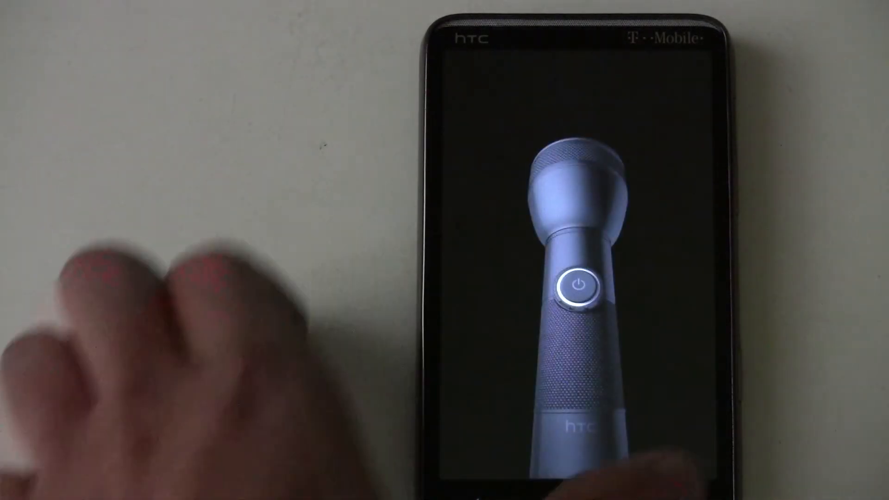
Leave Flashlight, glance at Fuels' empty fill-ups log, then exit Fuels
click(574, 285)
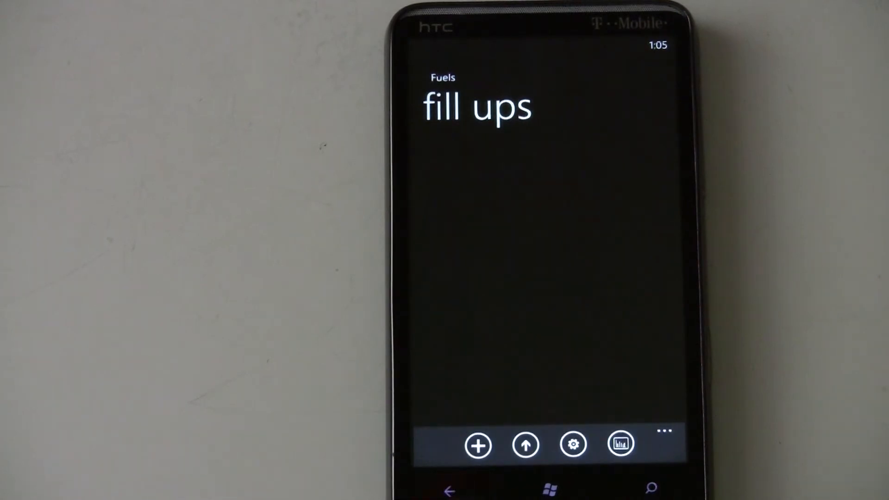
click(448, 489)
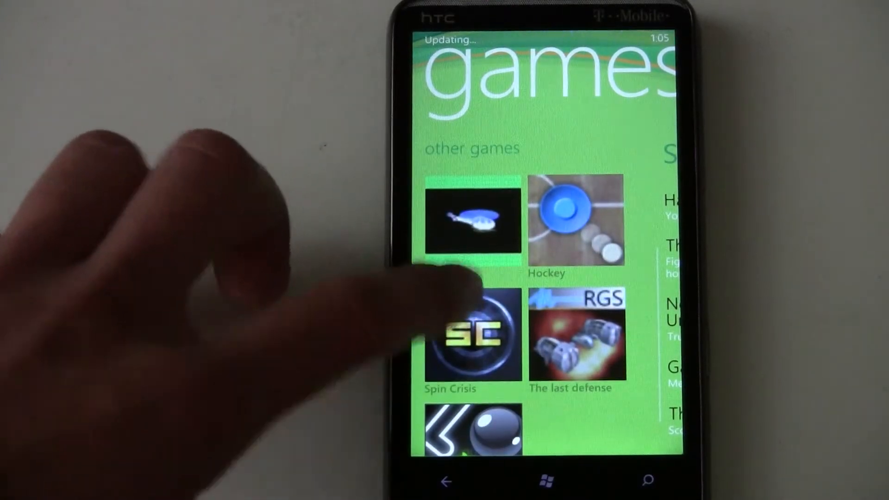
Open the Games hub's other-games section listing Hockey and Spin Crisis
click(473, 334)
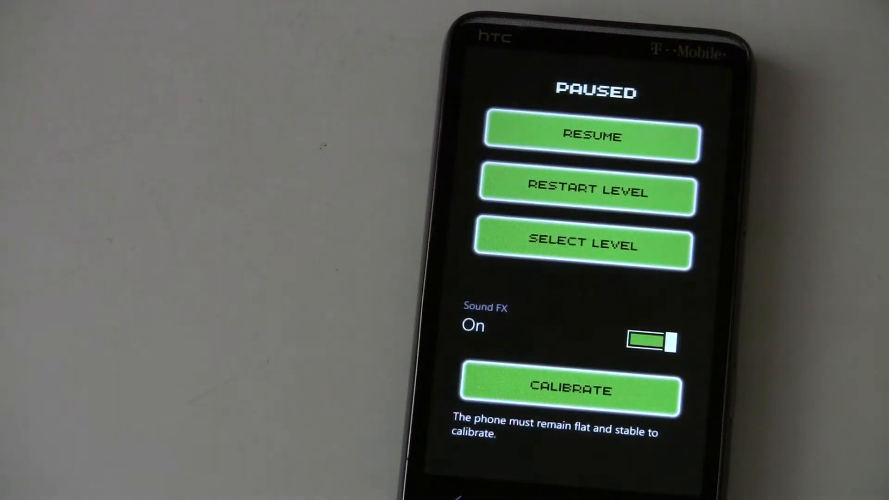
Leave the paused game for the Start screen and bring up the full app list
click(591, 135)
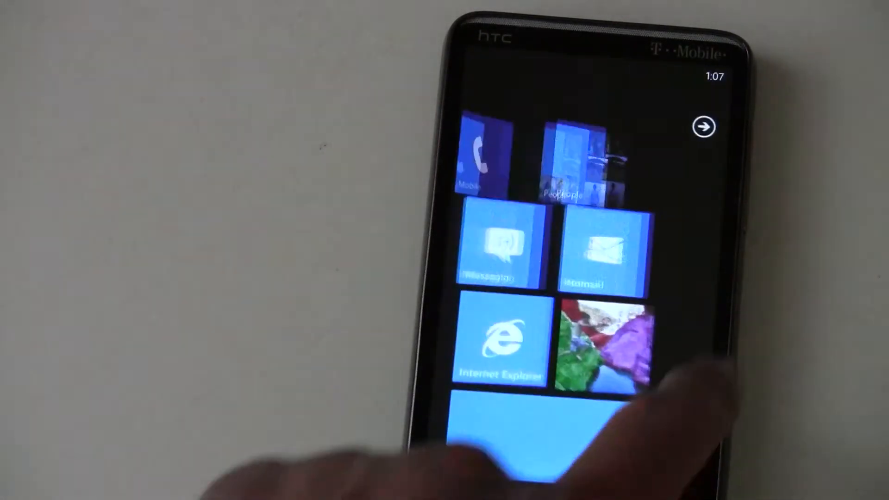
click(705, 127)
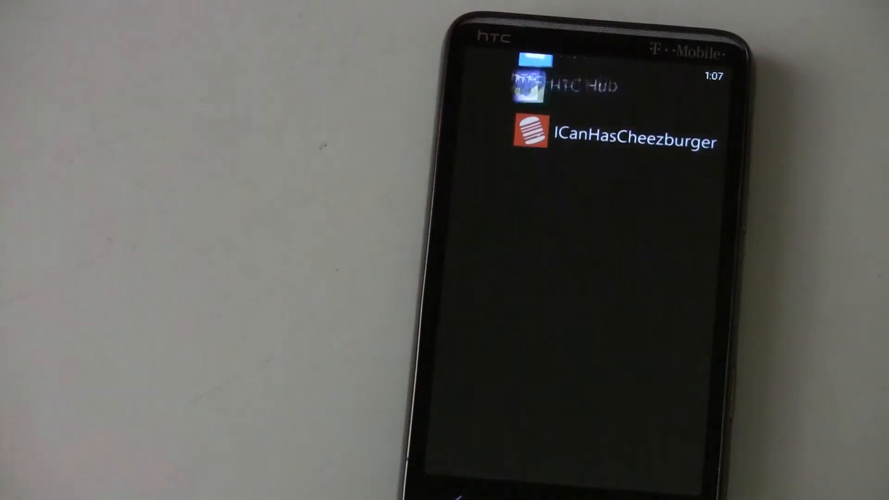
Open ICanHasCheezburger's recent lols, then back out to the app list
click(612, 139)
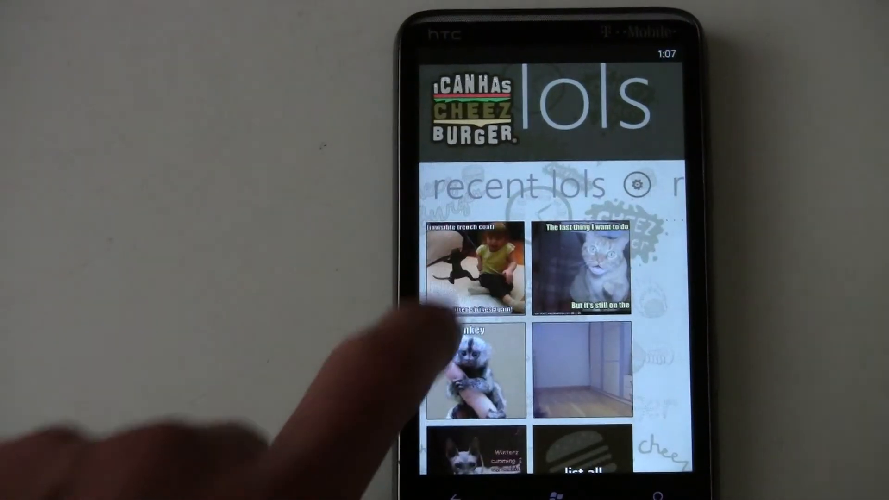
click(470, 267)
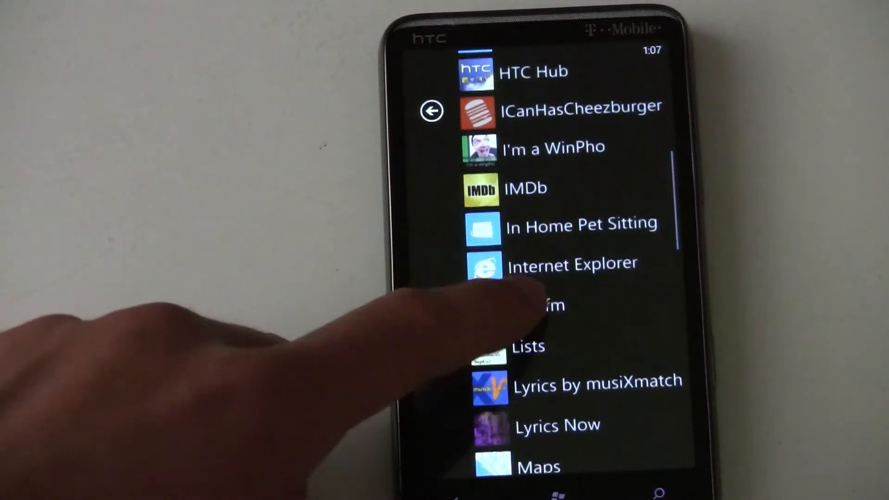
click(524, 188)
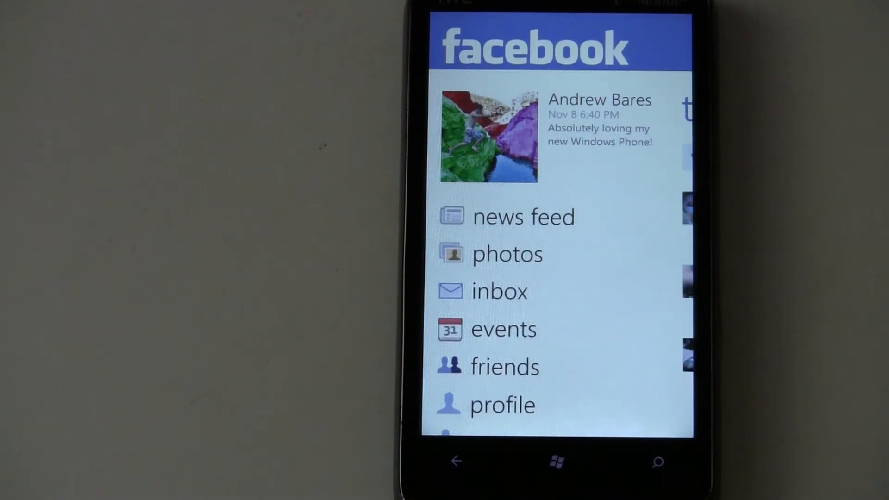
Expand the long birthday post in Facebook top news, then return to the Start screen
click(523, 217)
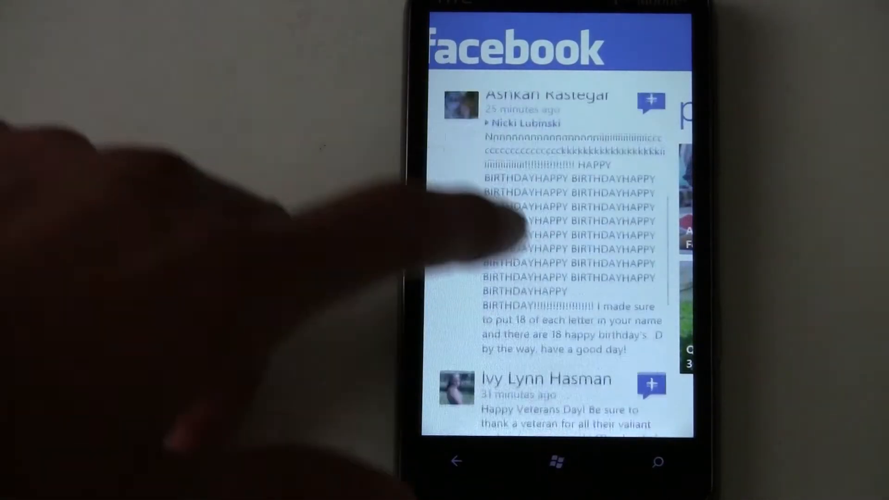
scroll(down, 3)
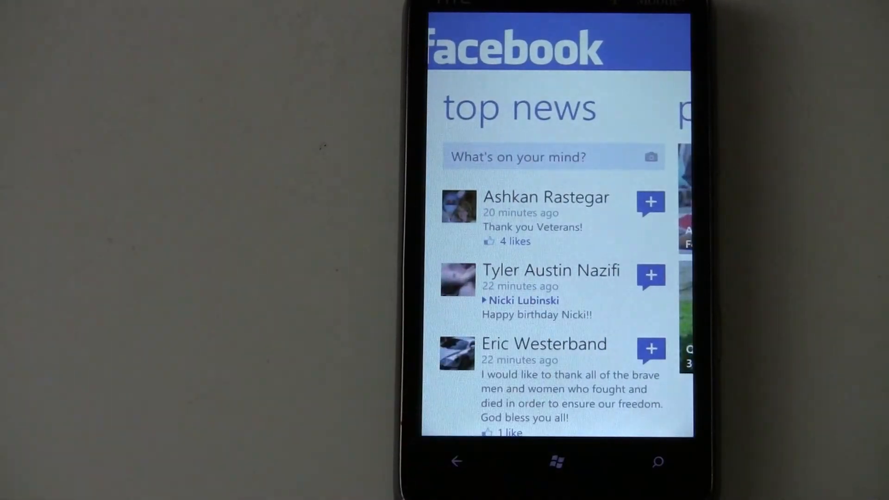
click(556, 461)
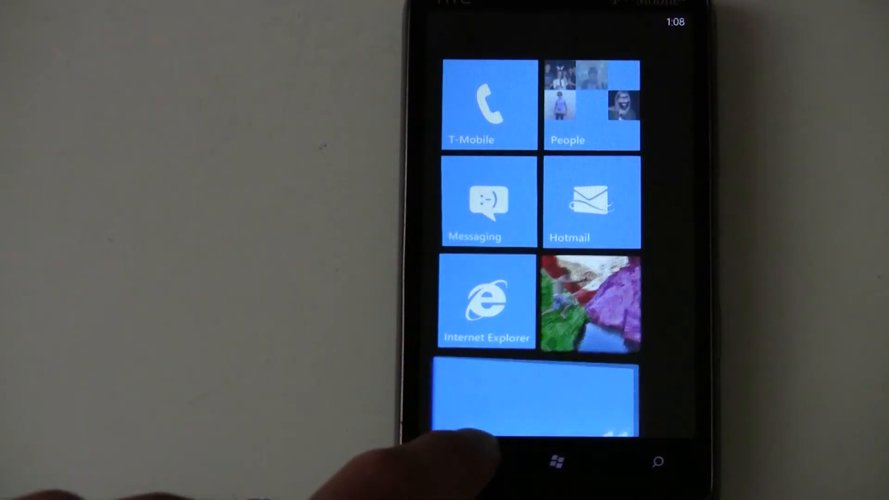
click(535, 391)
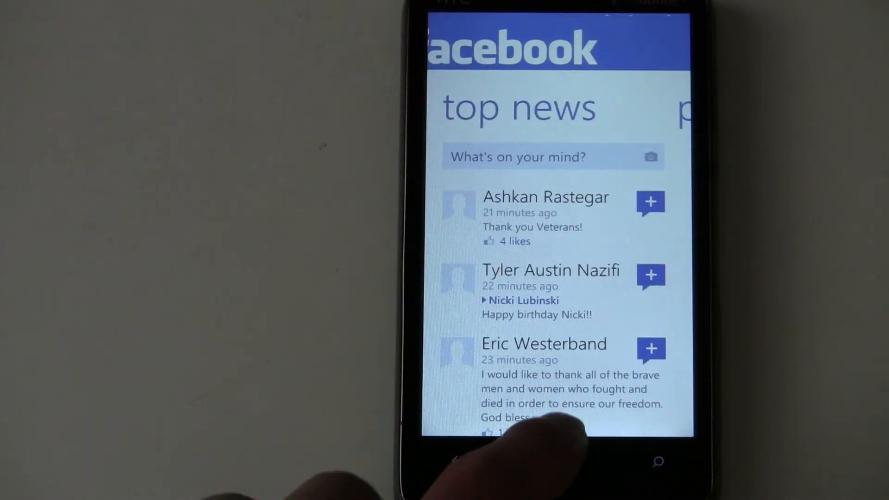
key(home)
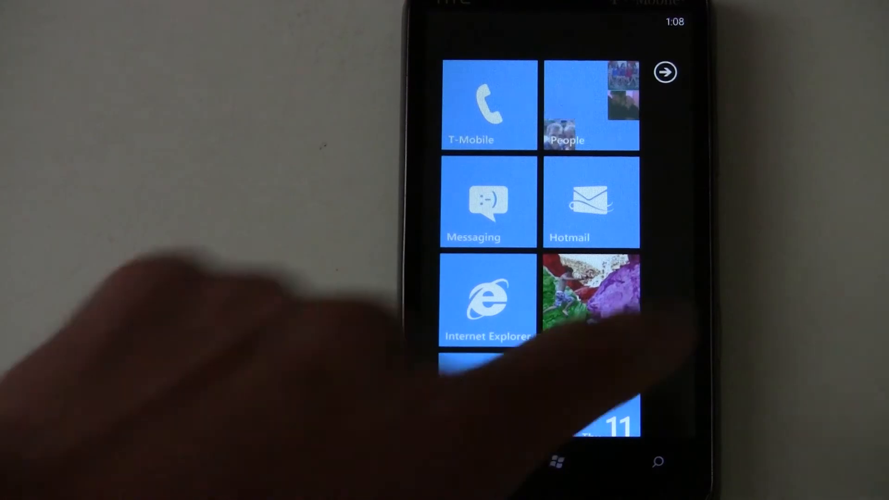
Launch Metro Stopwatch from the app list and start timing
click(664, 72)
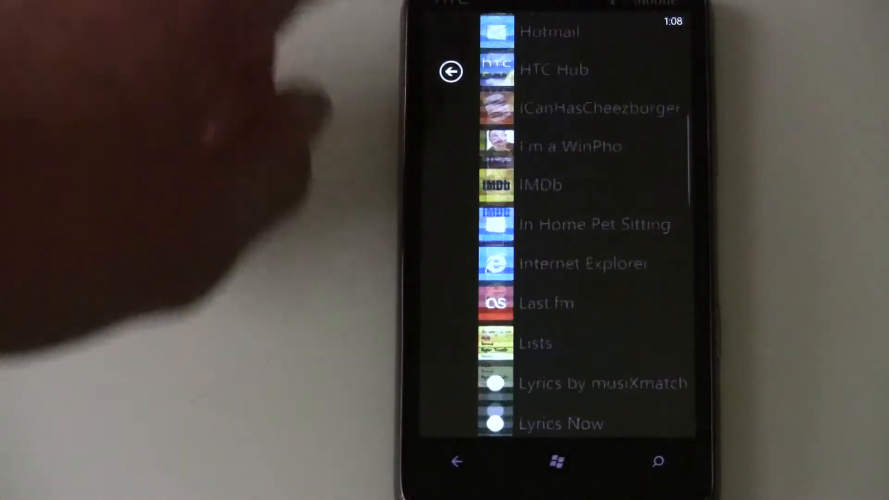
scroll(down, 3)
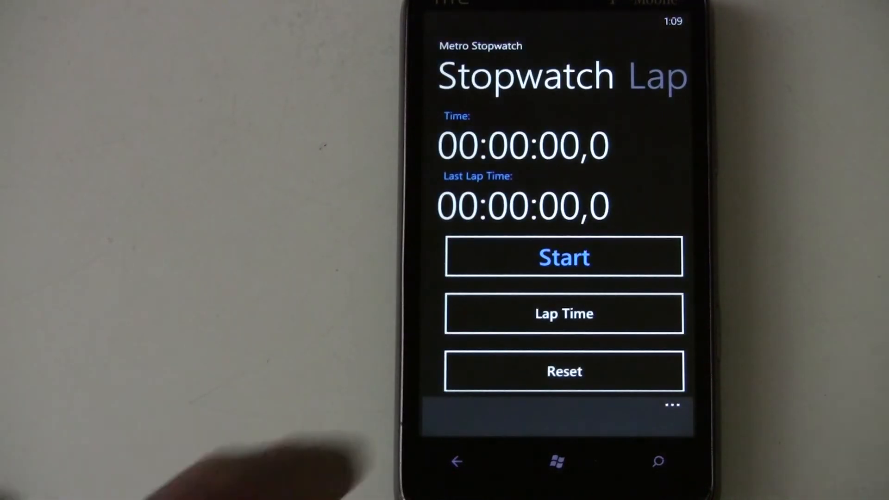
click(564, 256)
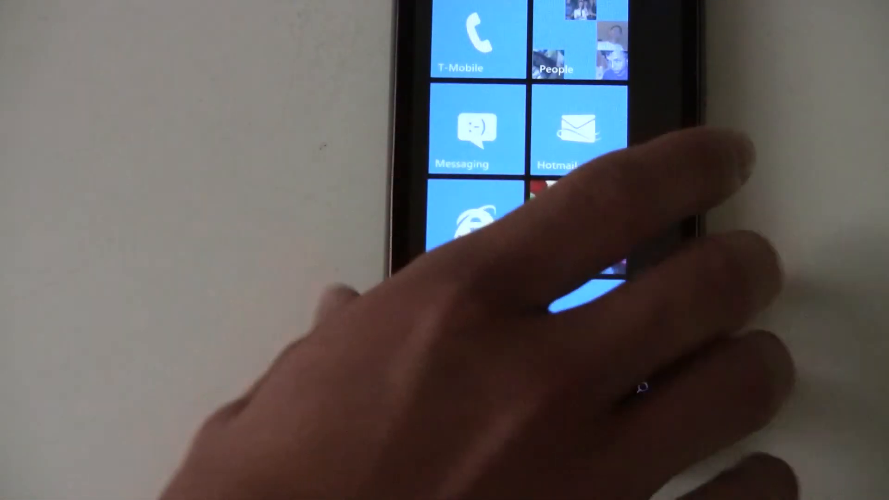
Return to the still-running stopwatch, stop it at 00:00:37,2, and go back to Start
click(462, 136)
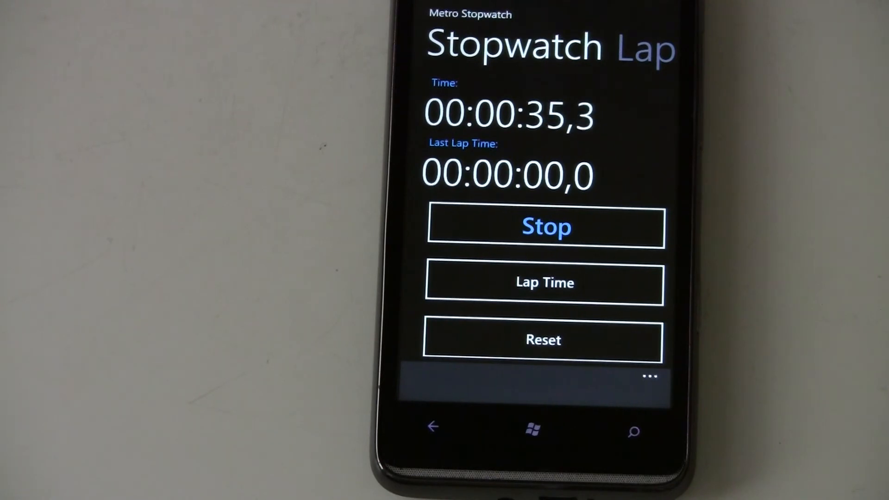
click(545, 227)
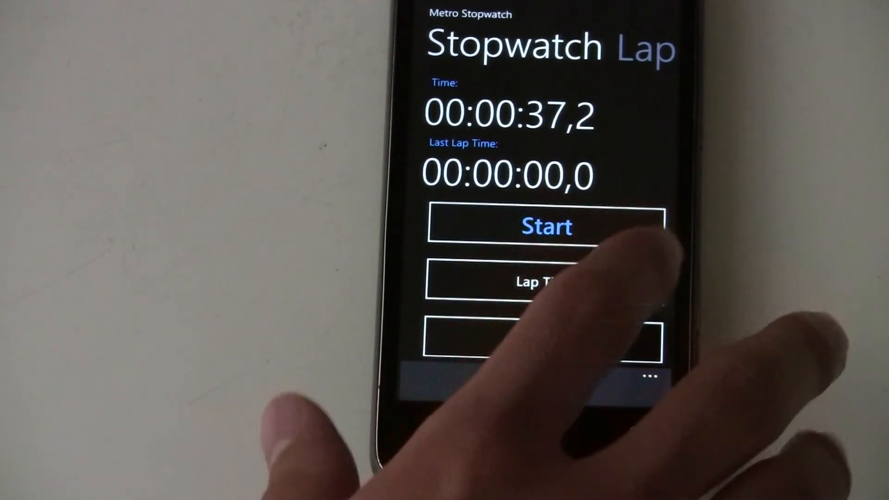
click(533, 429)
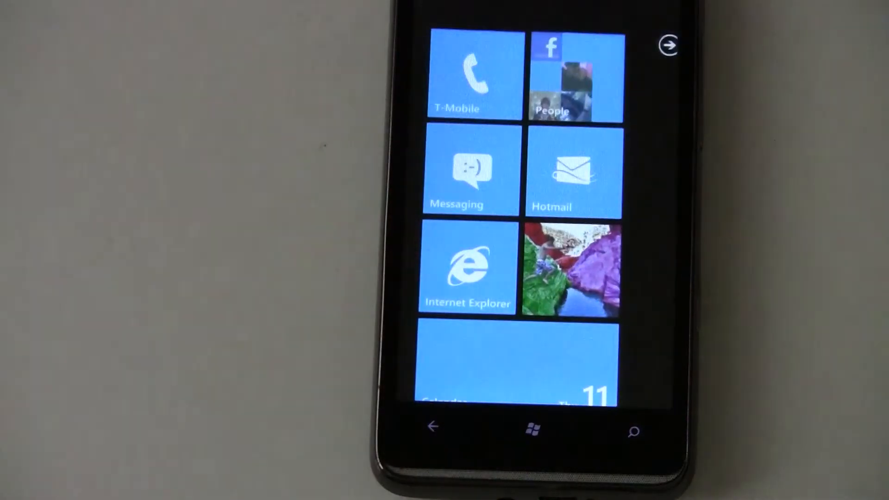
Launch Steak Cooker from the app list and start the cooking countdown
click(668, 46)
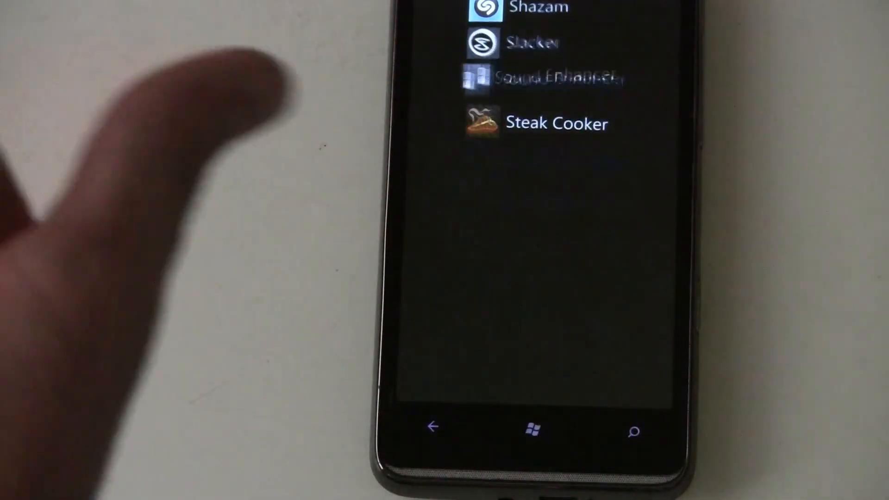
click(557, 123)
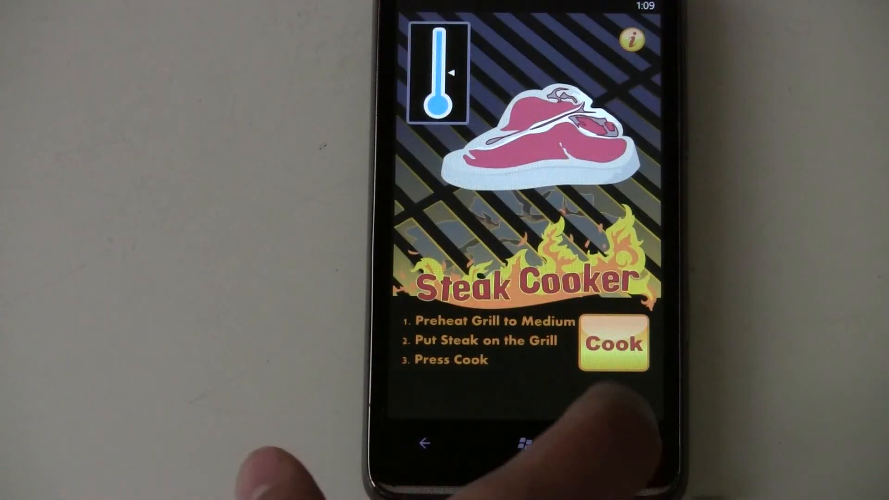
click(613, 343)
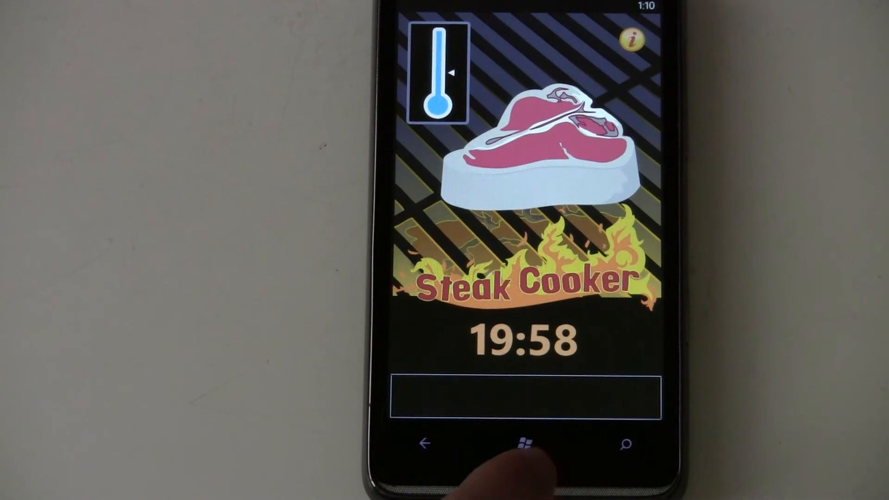
Leave the timer running and check Messaging conversations and the calendar agenda
click(521, 446)
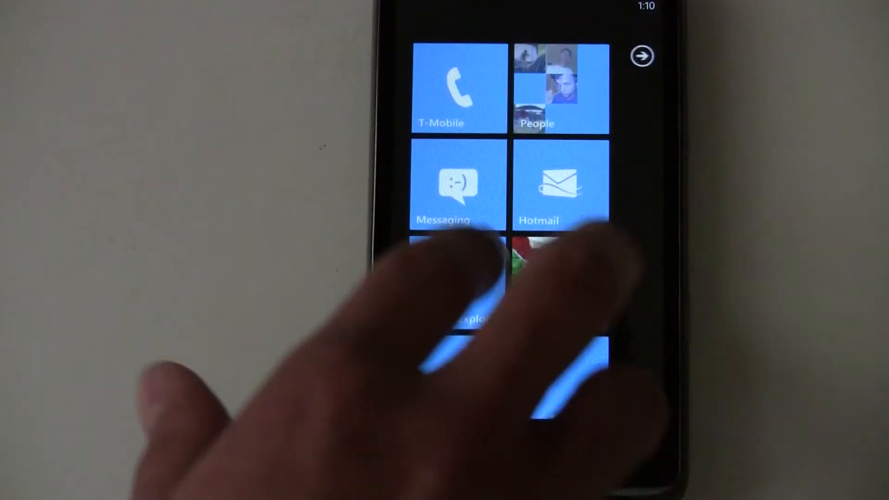
click(457, 187)
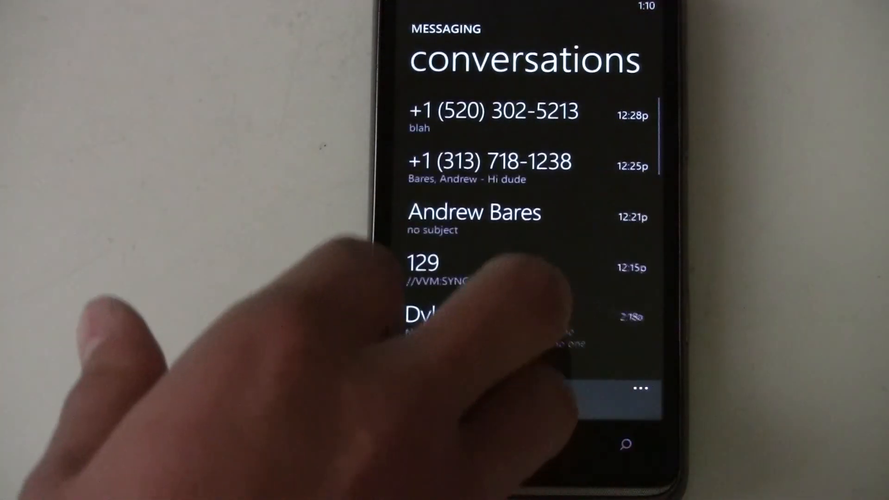
scroll(down, 3)
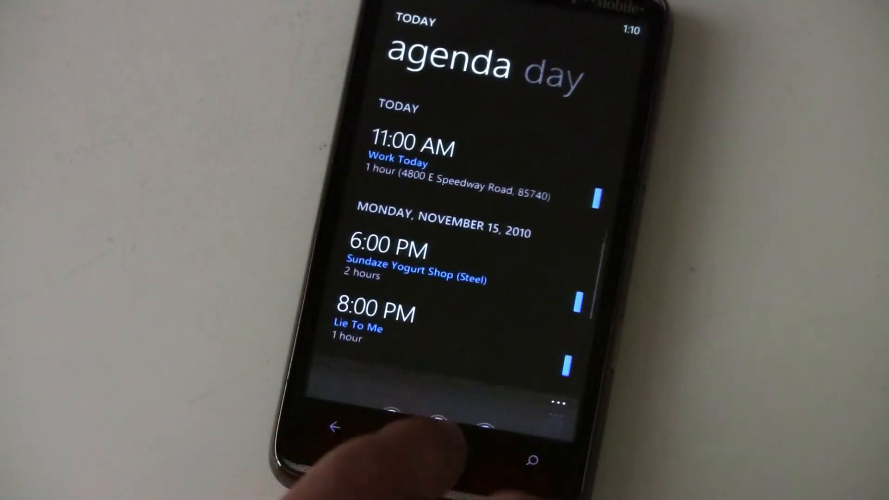
Scroll the app list down to Lyrics by musiXmatch and open it
click(333, 411)
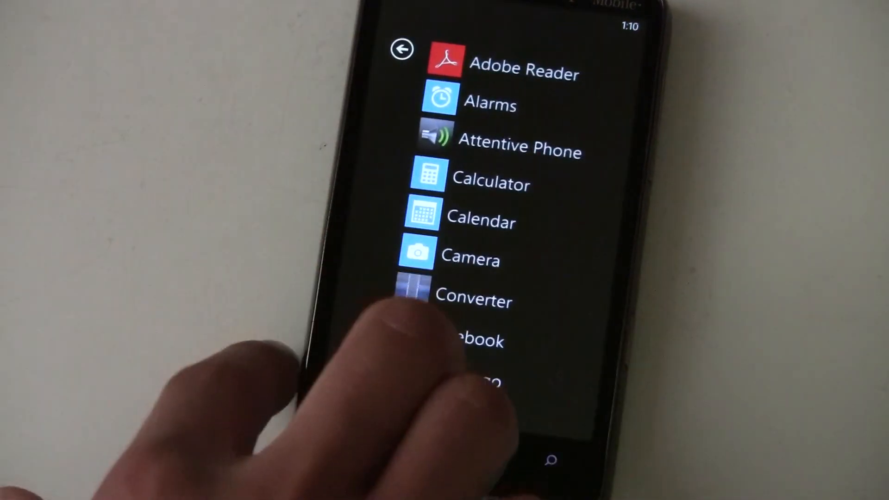
scroll(down, 3)
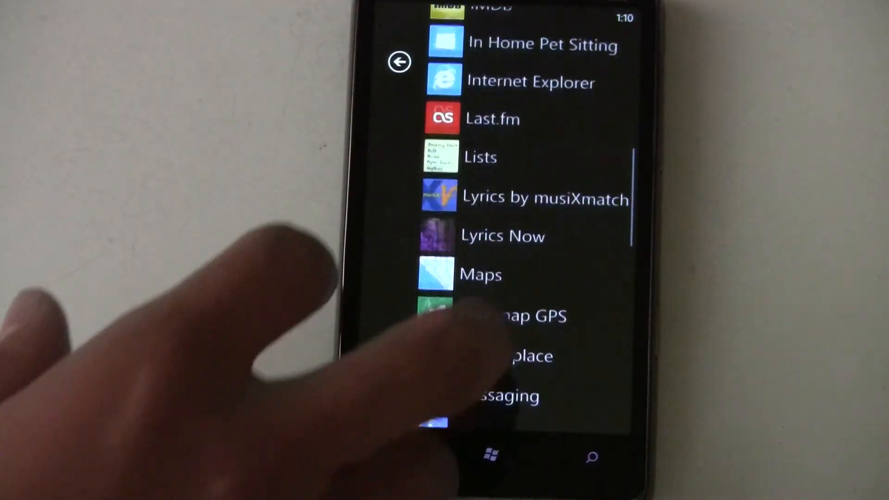
scroll(down, 3)
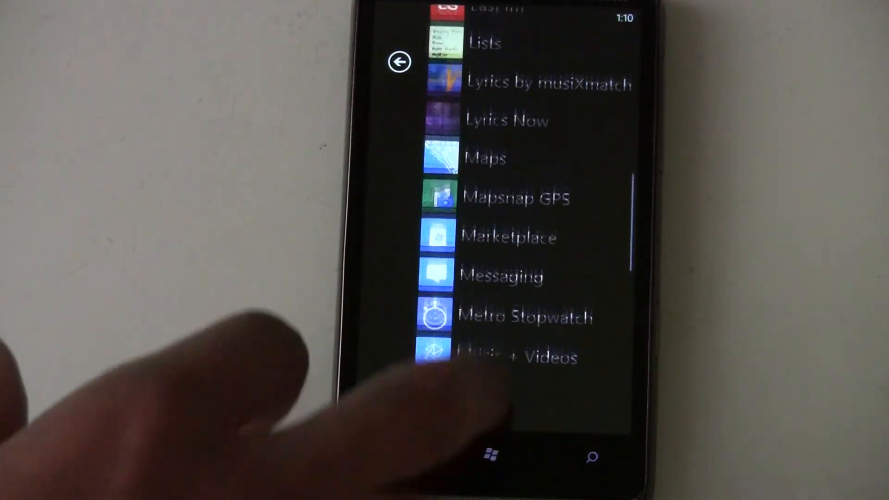
scroll(down, 3)
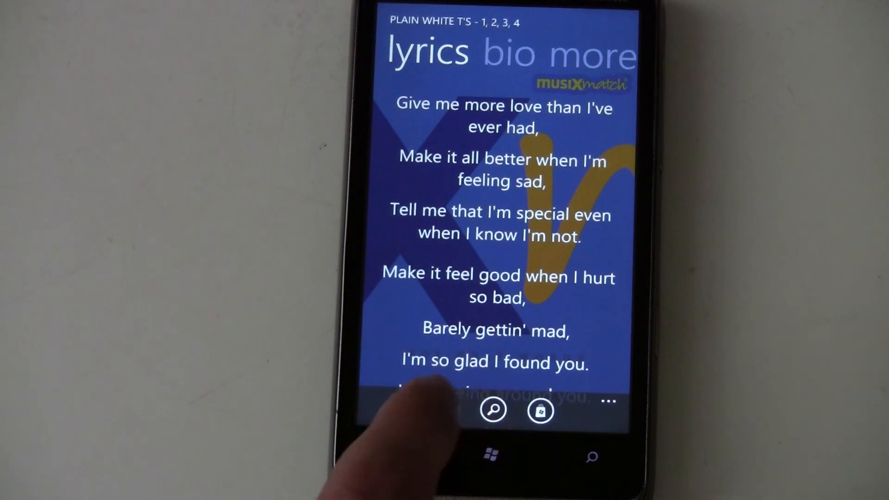
Play Plain White T's '1, 2, 3, 4' with its lyrics, then return to Start
click(493, 410)
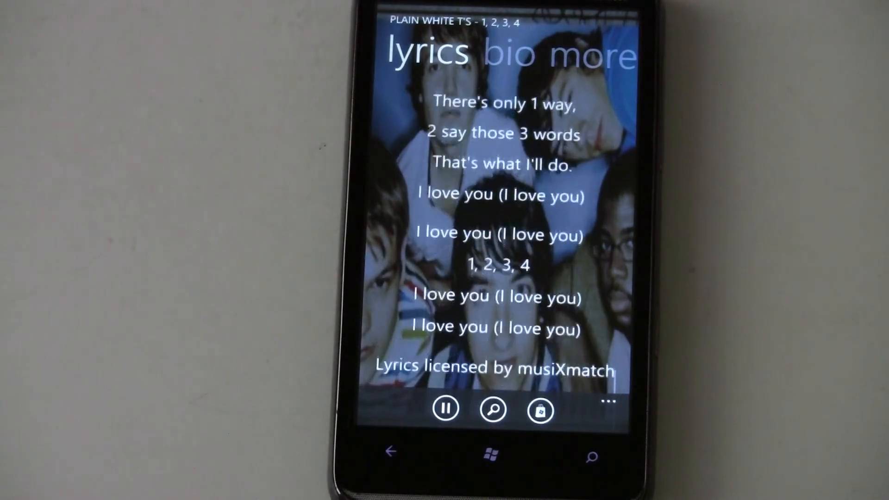
click(446, 408)
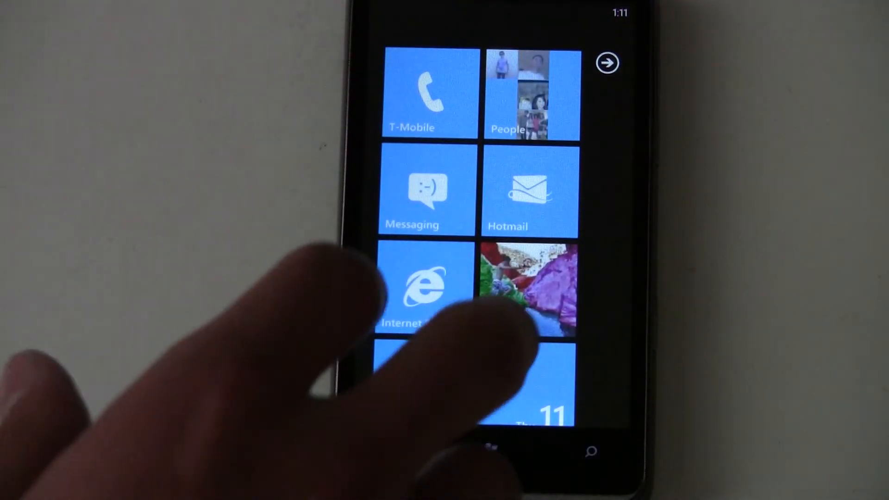
scroll(down, 3)
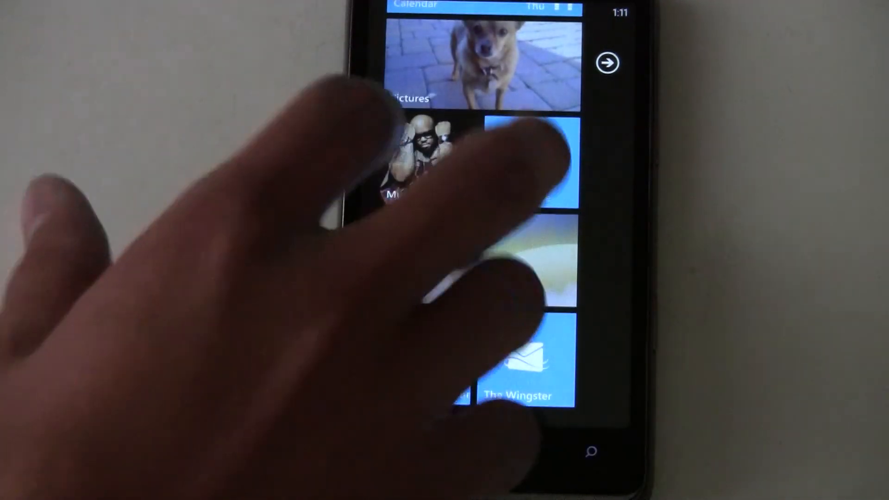